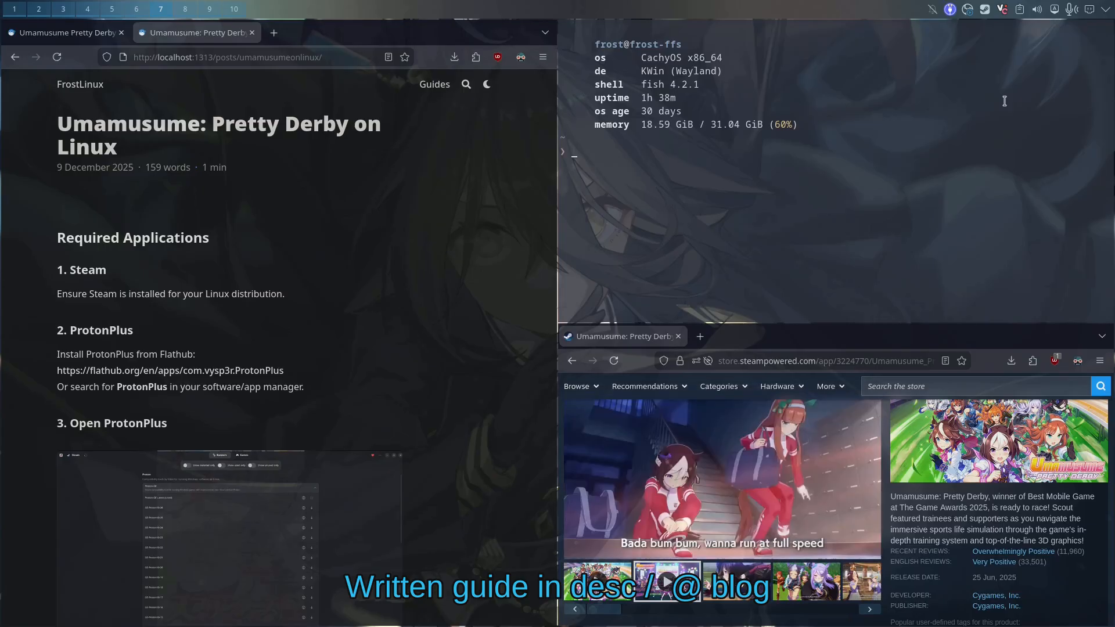
mouse_move(949, 8)
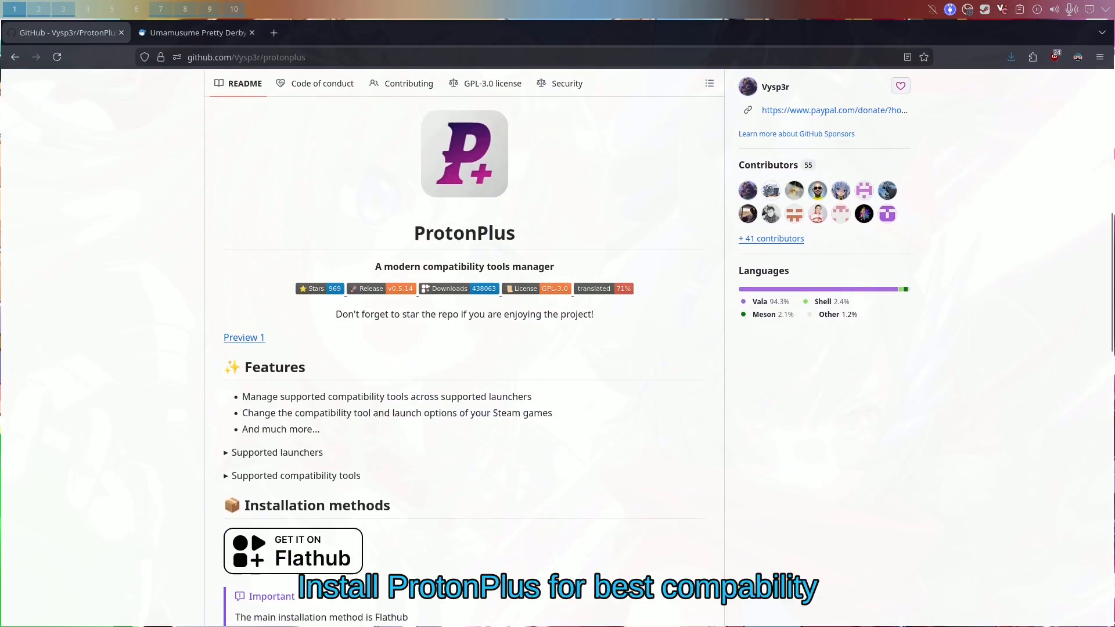
- Reach the ProtonPlus README's Installation methods section and choose an install option
scroll(down, 3)
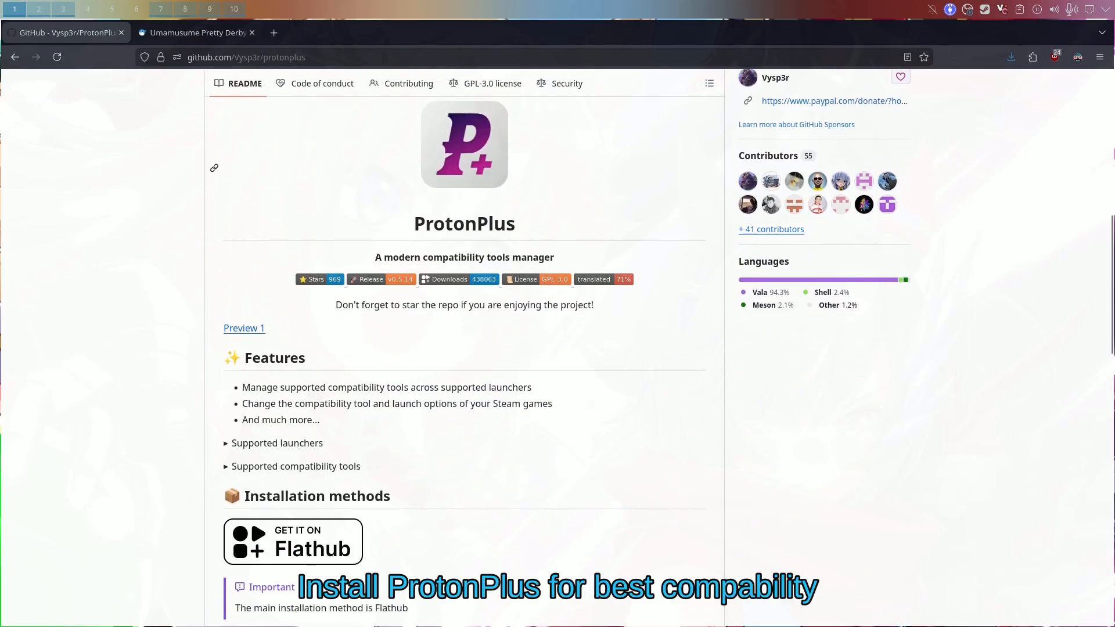
scroll(down, 3)
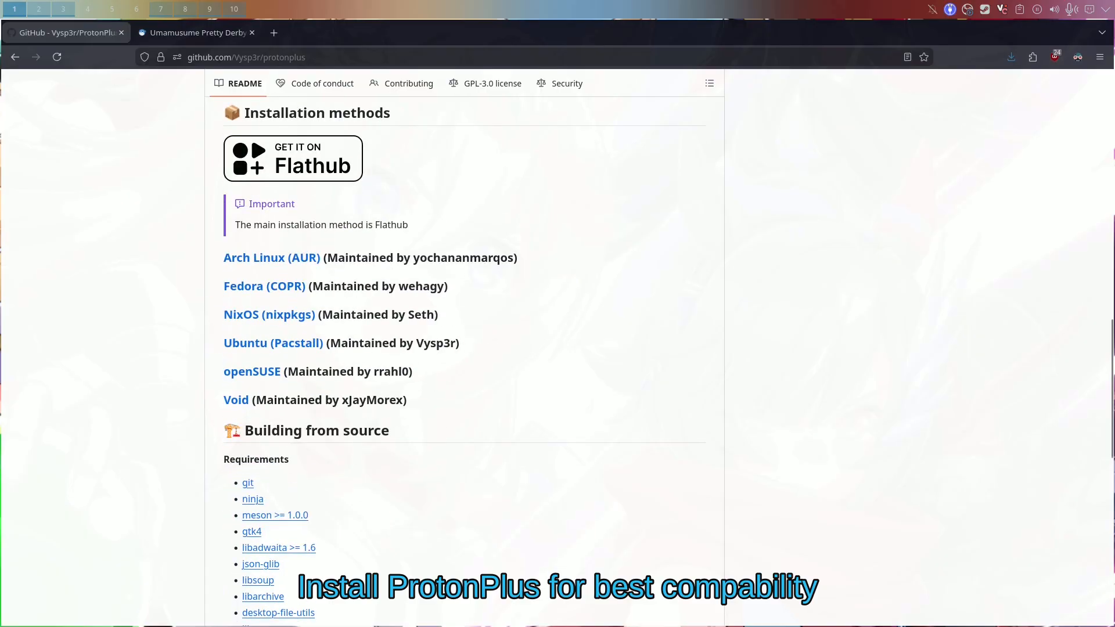
click(293, 159)
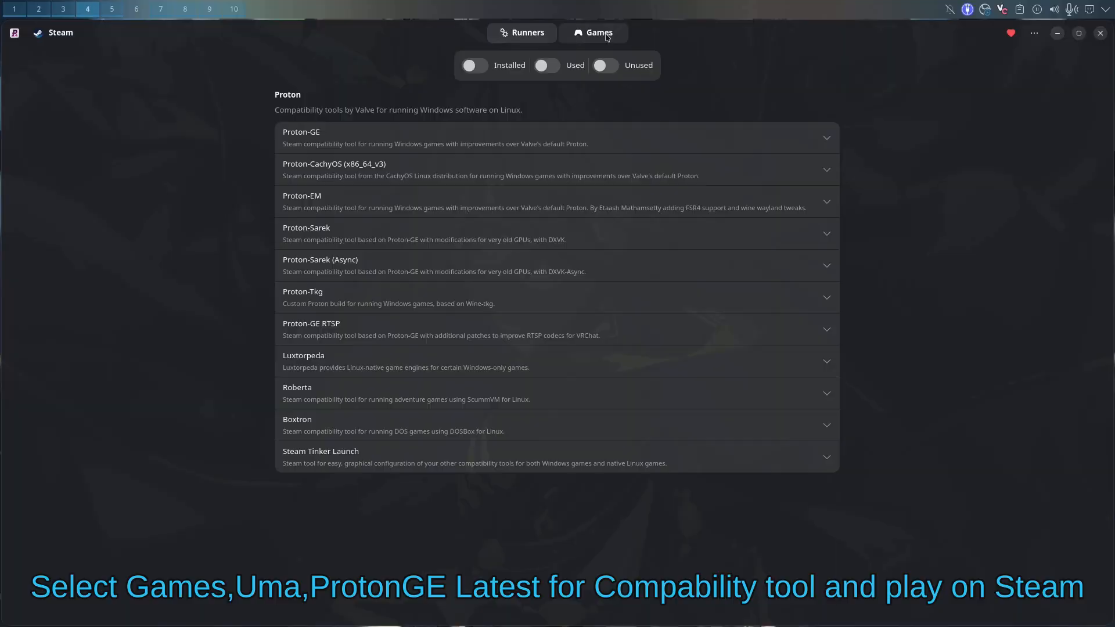
- In the Games list, set Umamusume: Pretty Derby's compatibility tool to Proton-GE Latest
click(600, 33)
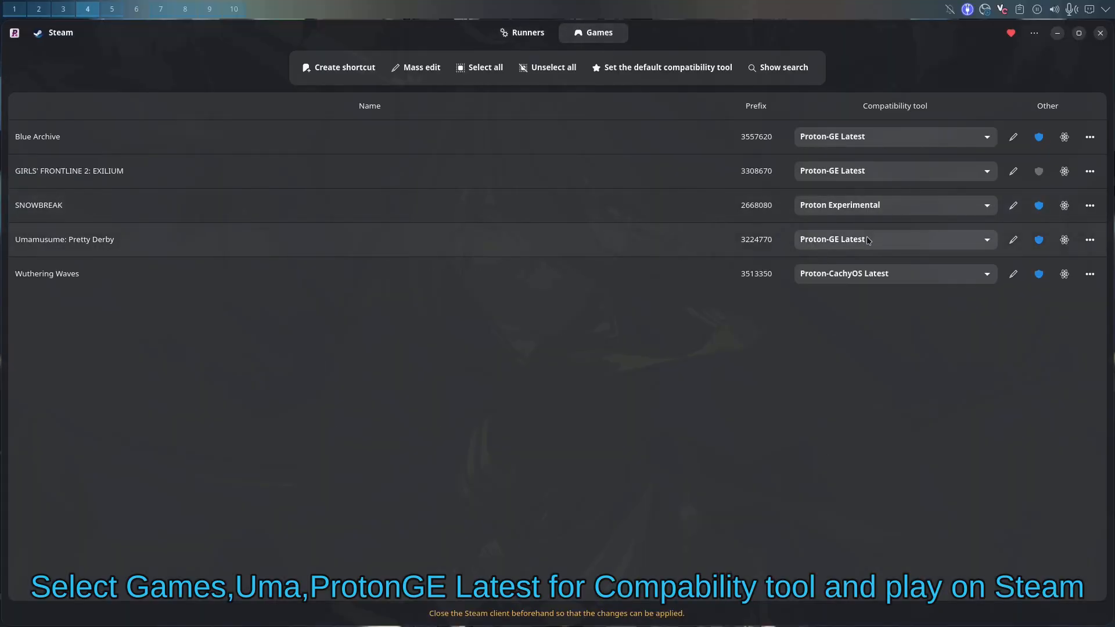
click(894, 240)
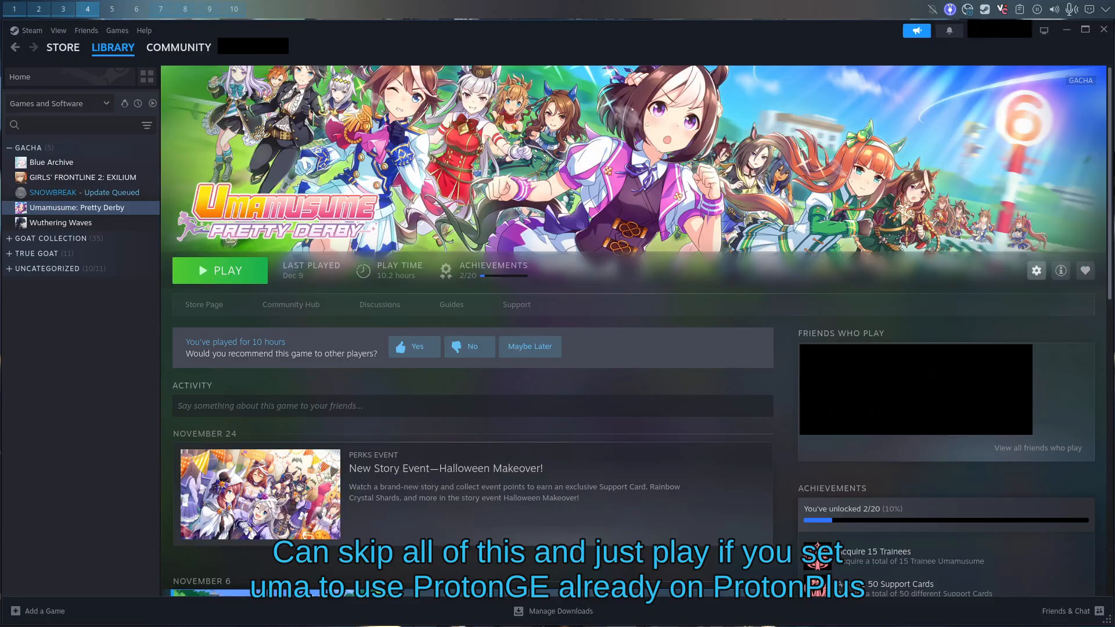
- Check in the game's Properties Compatibility page that Proton-GE Latest is forced
click(1036, 271)
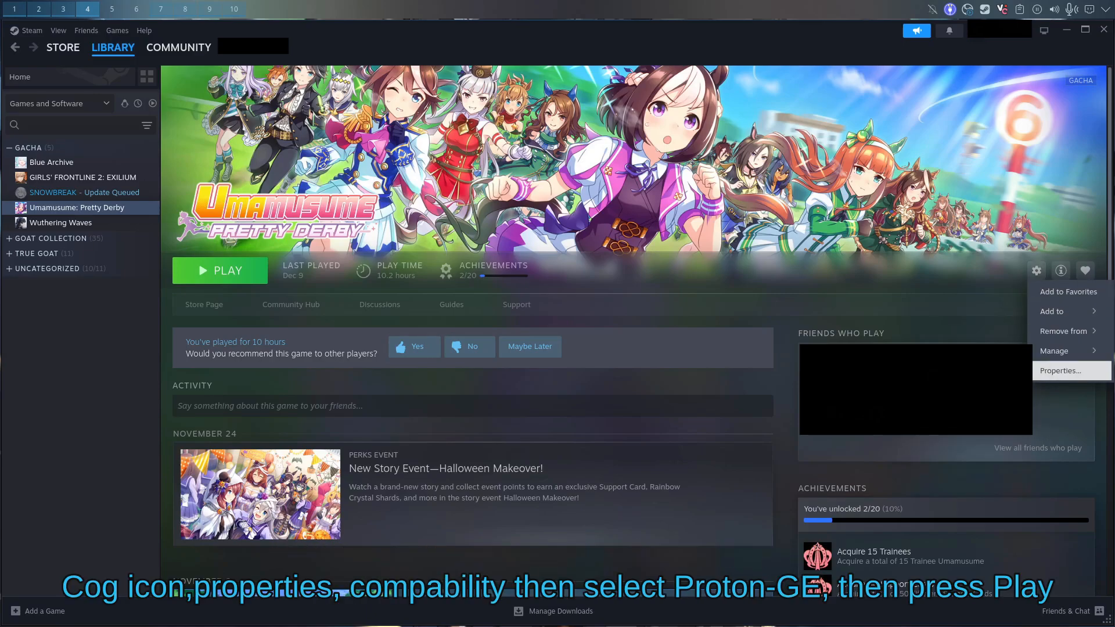
click(1059, 370)
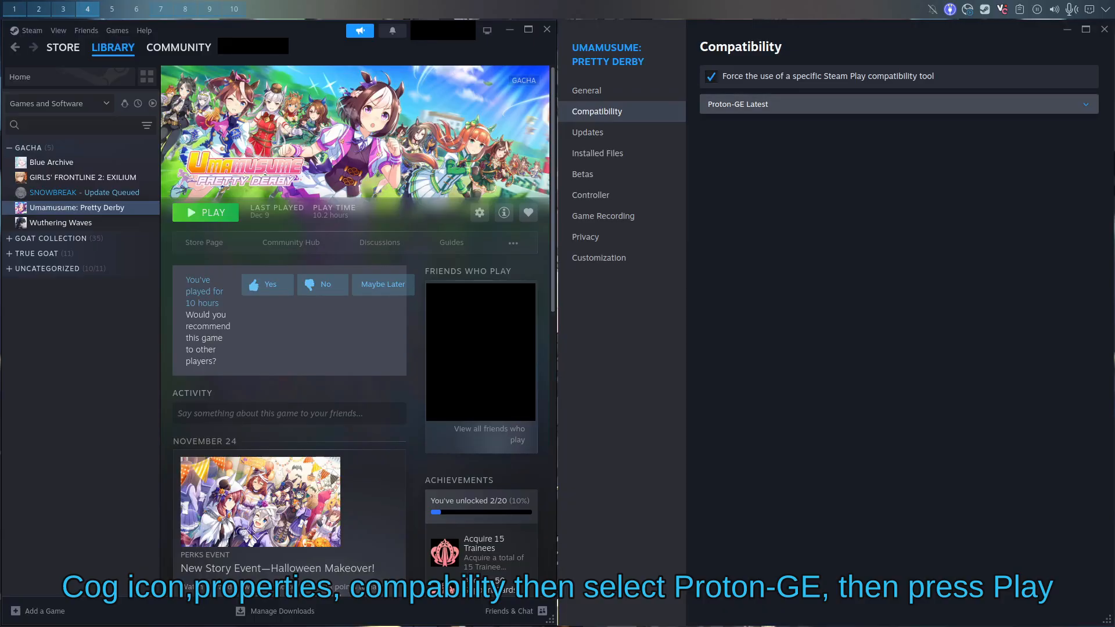
click(896, 103)
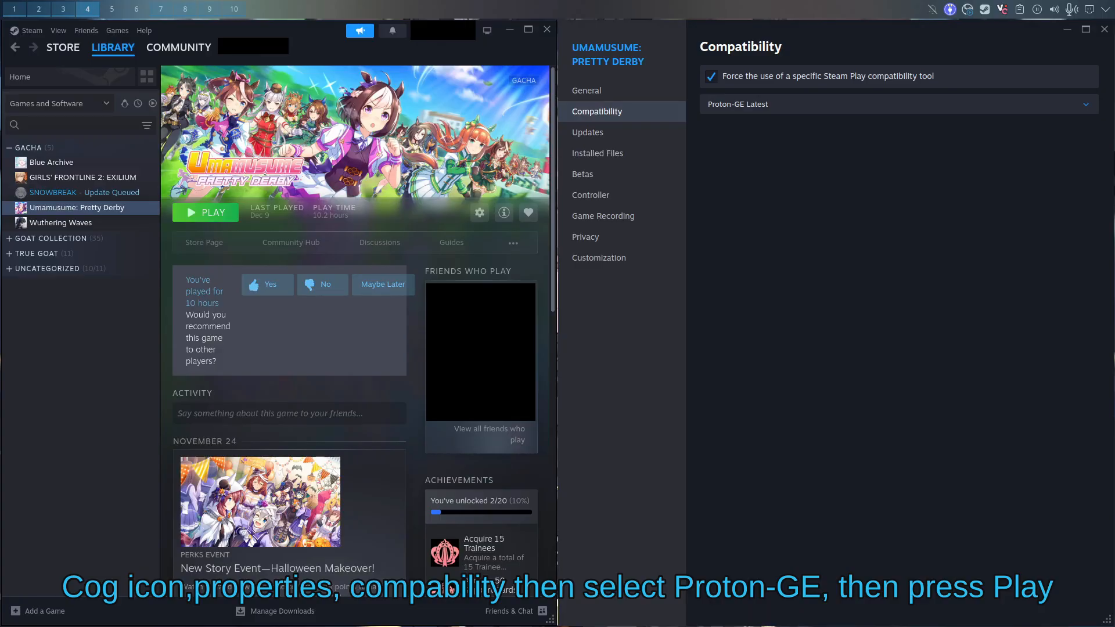
click(31, 30)
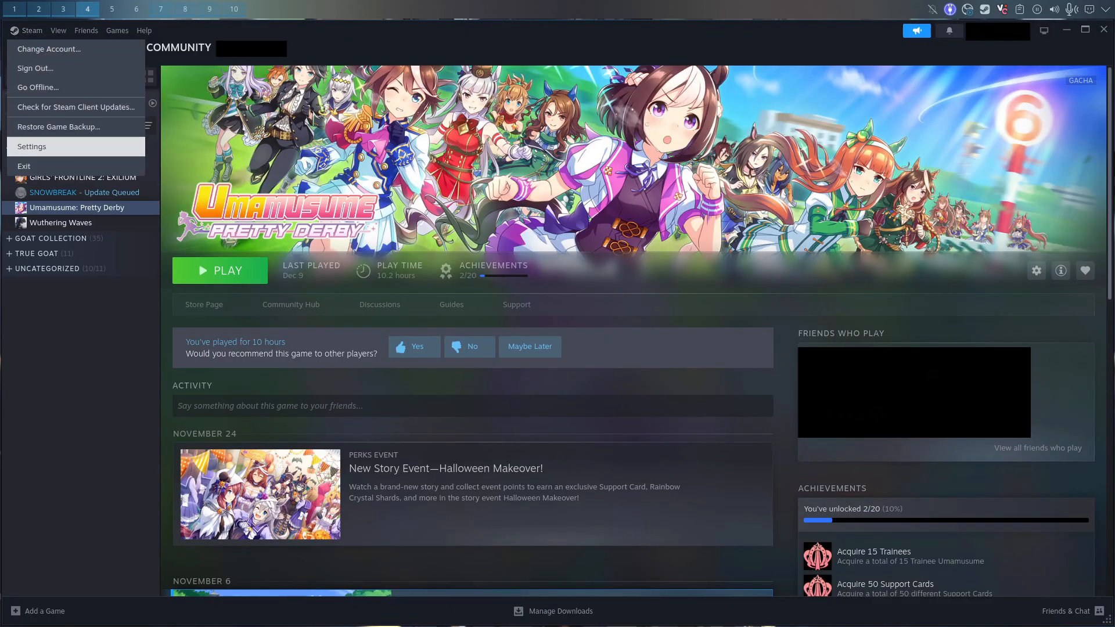
- Start Umamusume: Pretty Derby with Play from the Steam Library
click(31, 147)
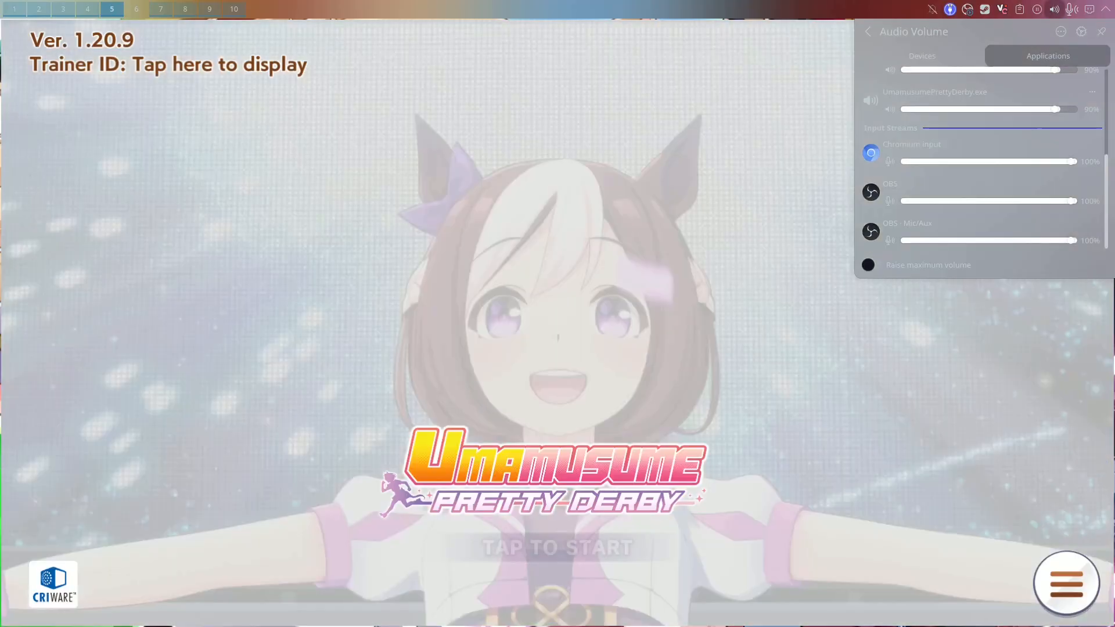
- Start from the title screen, then view the Enhance and Race sections of the home menu
click(557, 548)
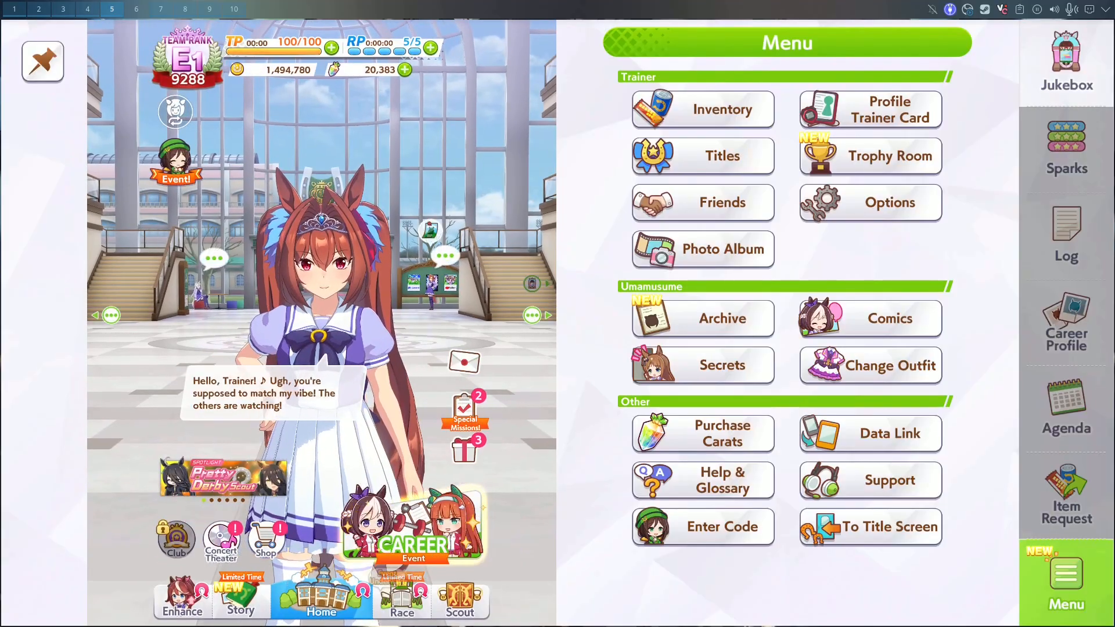
click(181, 597)
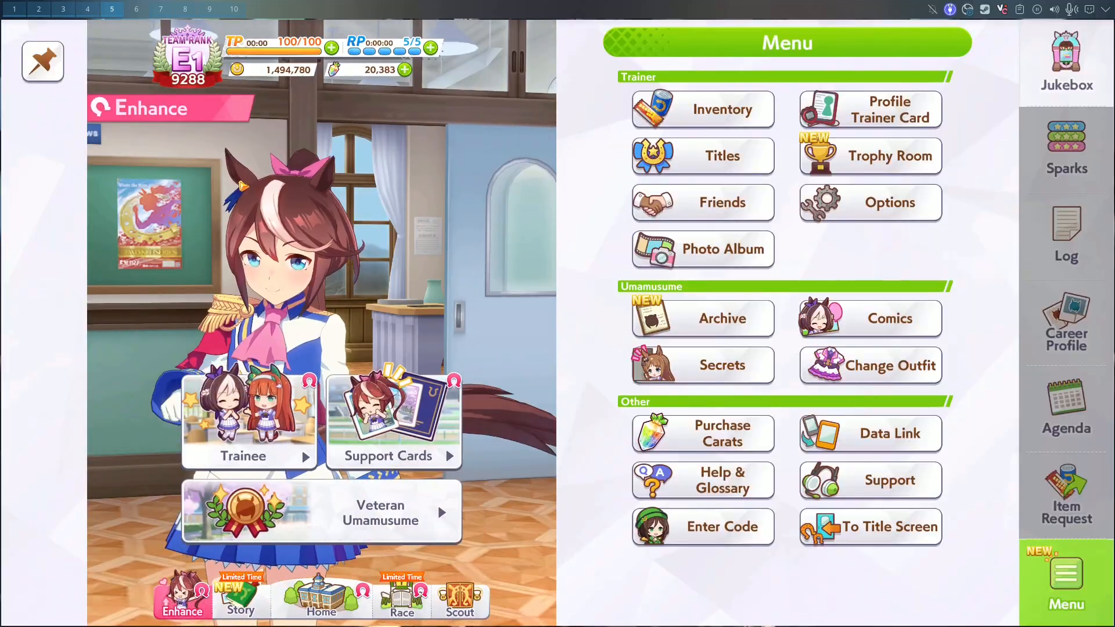
click(401, 601)
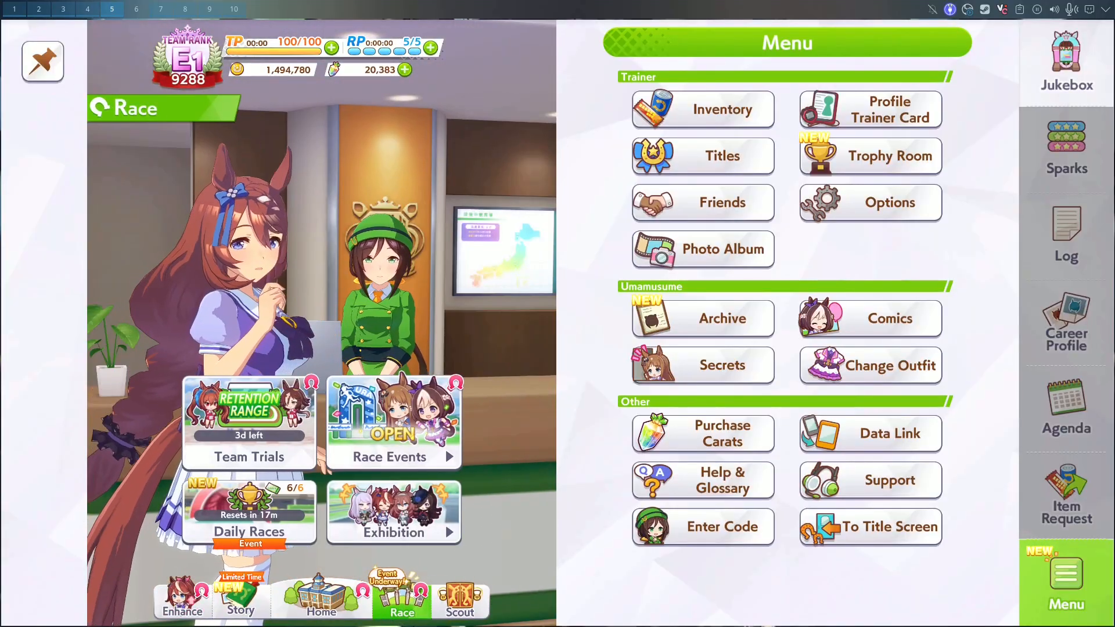